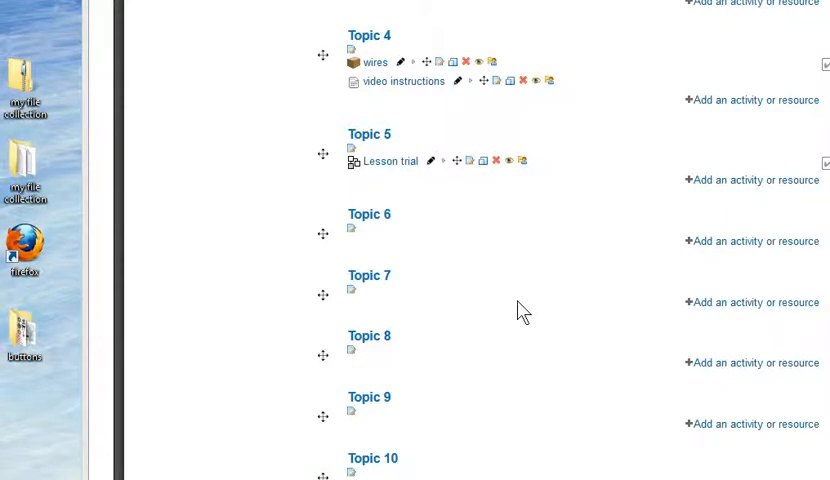
pyautogui.moveTo(63, 335)
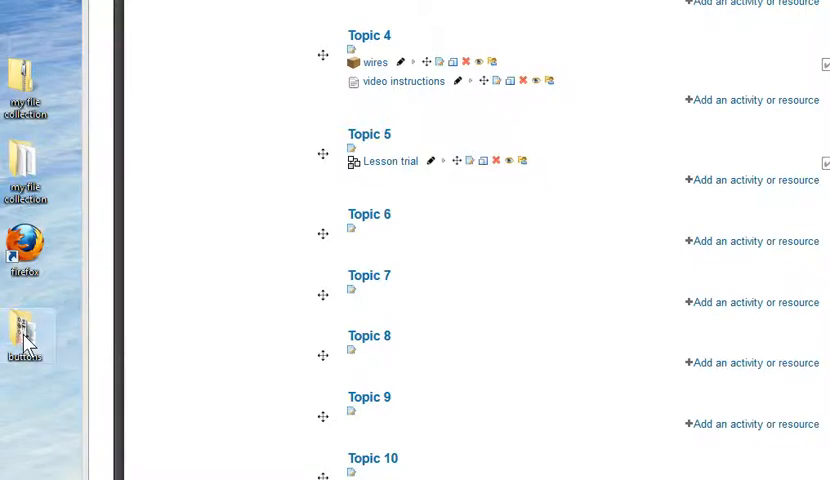
pyautogui.moveTo(448, 338)
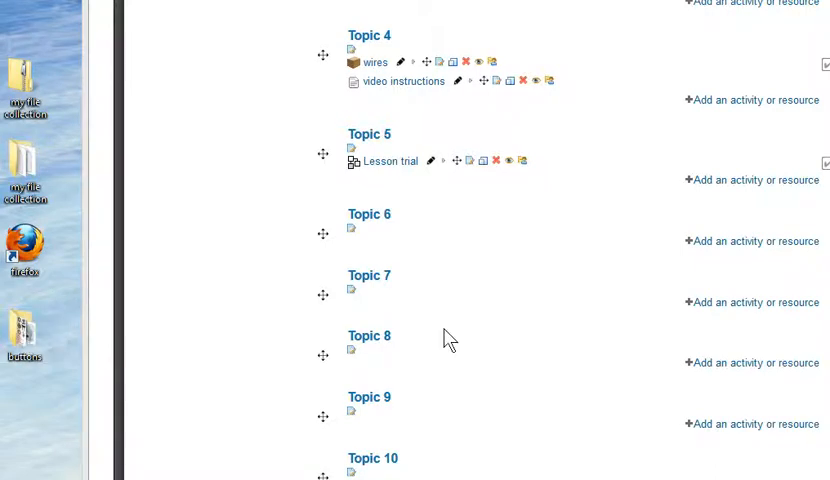
pyautogui.moveTo(590, 265)
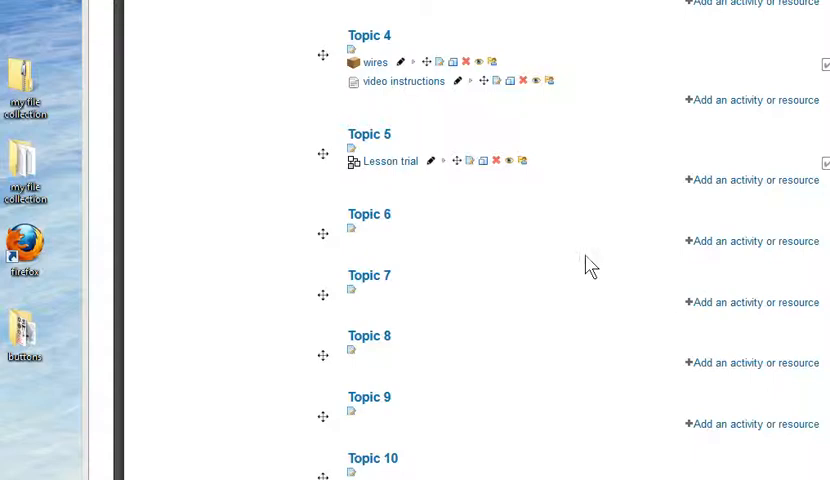
pyautogui.moveTo(749, 241)
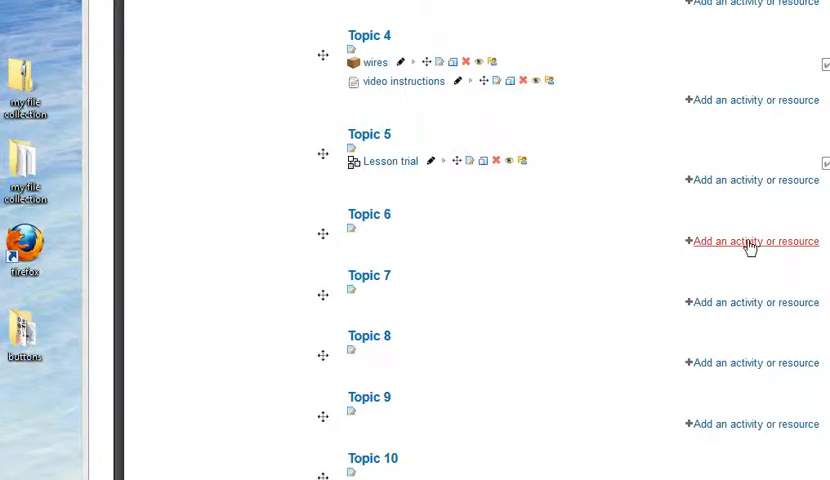
# Choose Lightbox gallery from Topic 6's add activity or resource list.
pyautogui.click(755, 241)
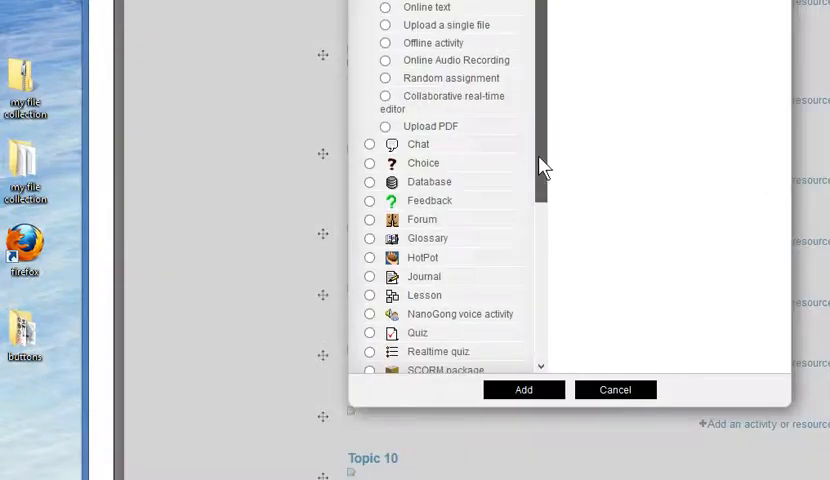
pyautogui.scroll(-3)
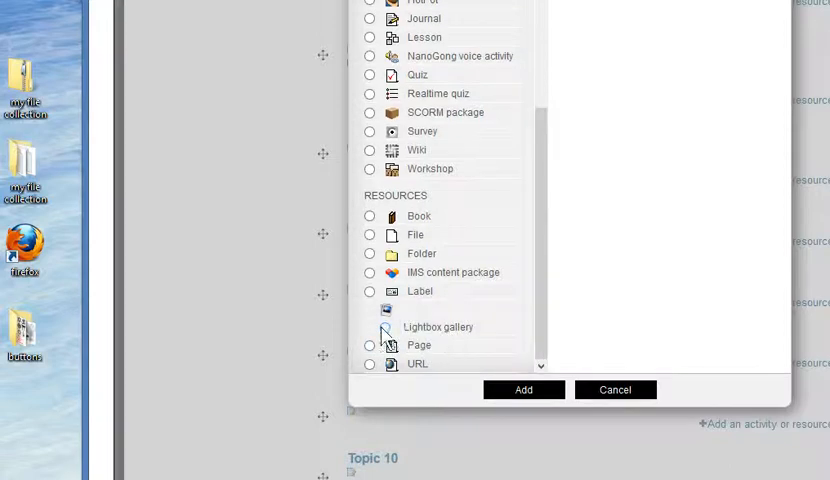
pyautogui.click(370, 327)
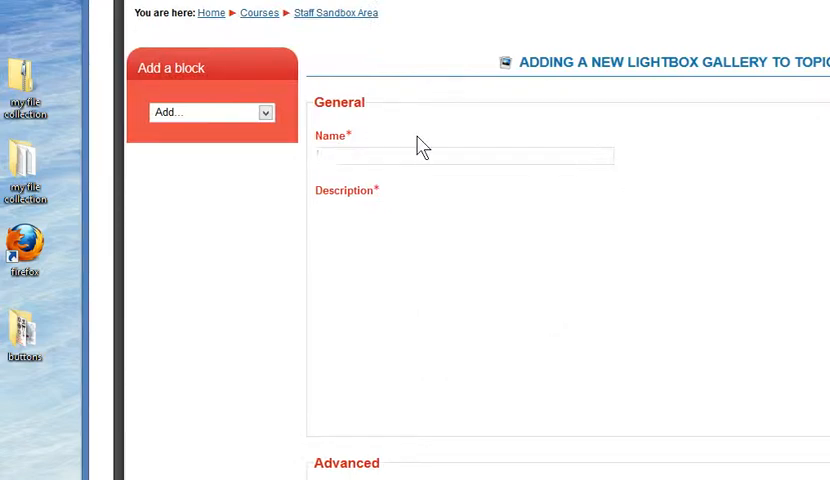
# Enter 'Button Images' as both the gallery name and its description.
pyautogui.write('Button Images')
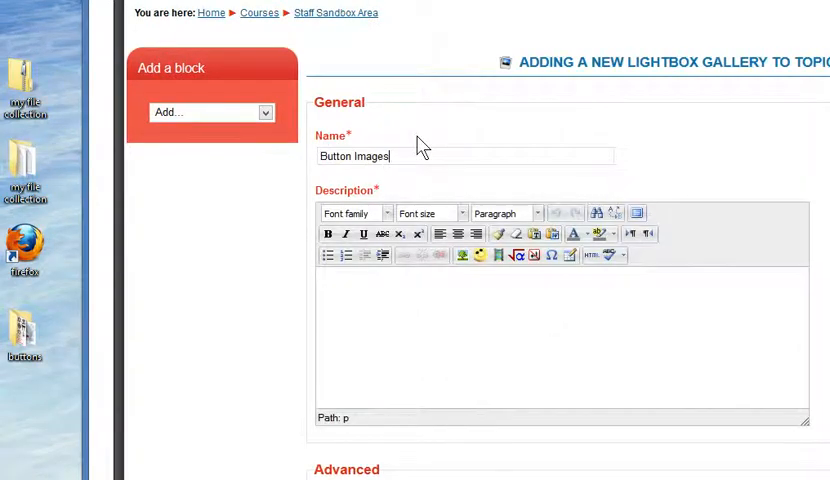
pyautogui.tripleClick(353, 156)
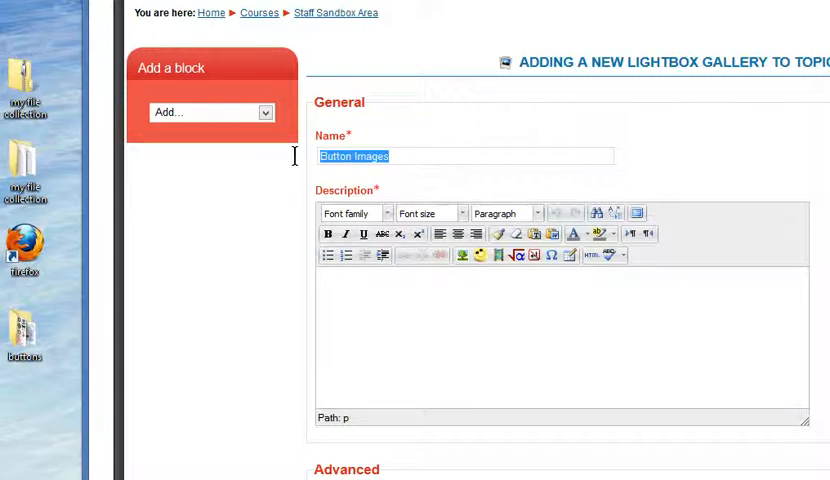
pyautogui.write('Button Images')
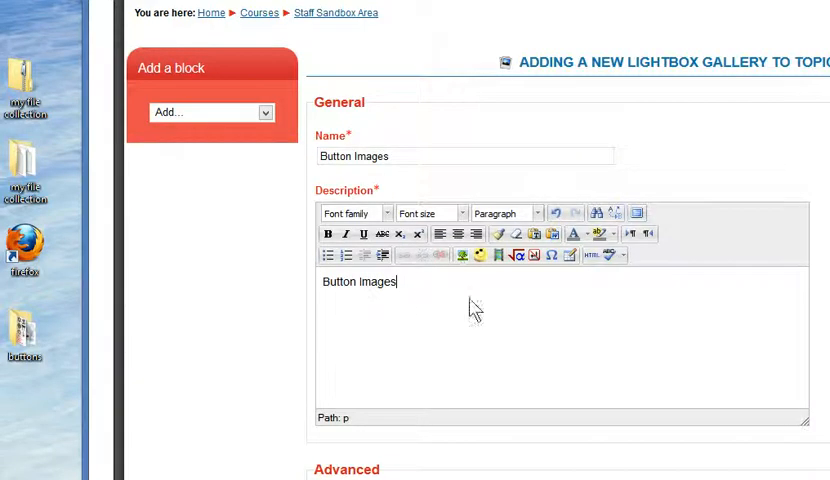
# Set Images per row to 2 and scroll through the remaining gallery settings.
pyautogui.scroll(-3)
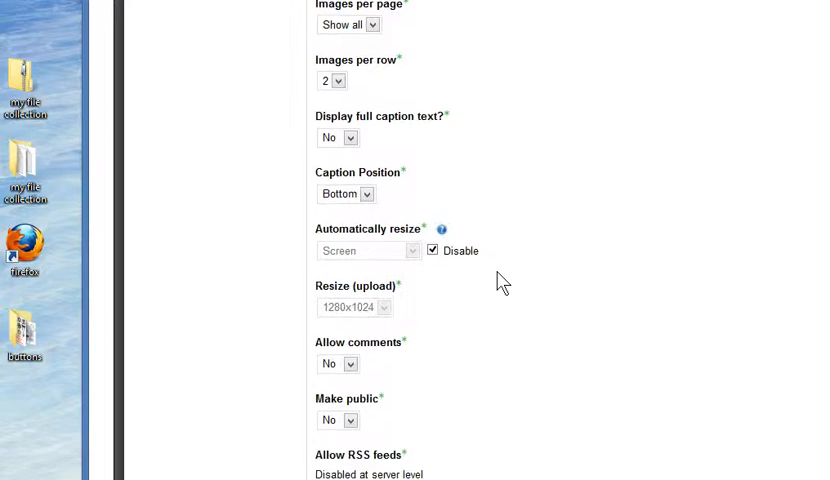
pyautogui.scroll(-3)
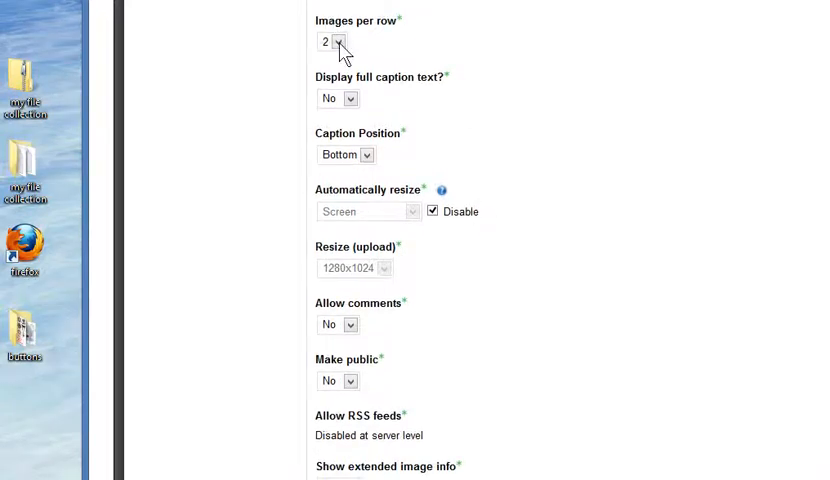
pyautogui.click(343, 41)
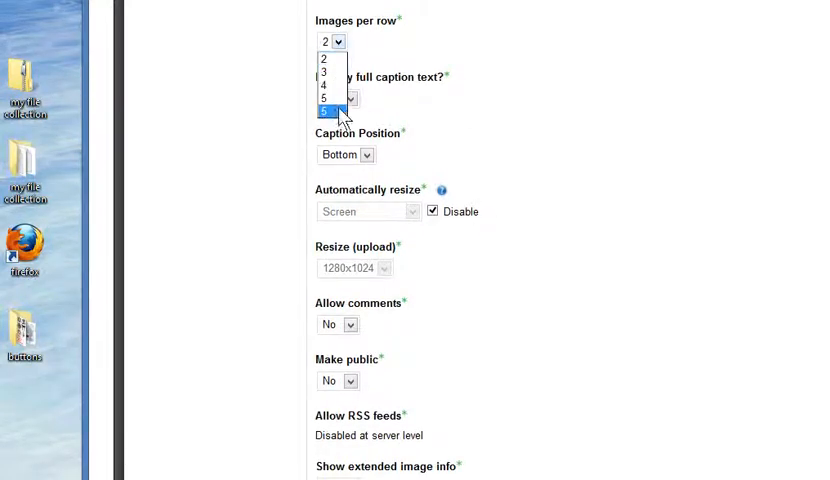
pyautogui.moveTo(332, 91)
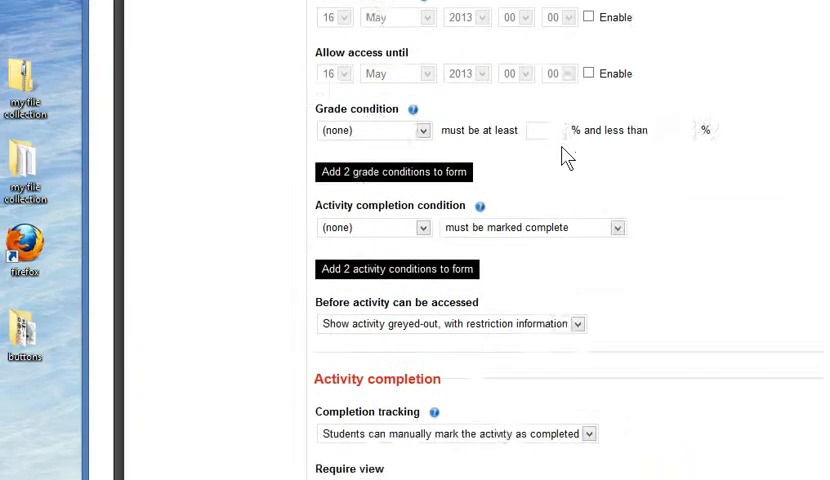
pyautogui.scroll(-3)
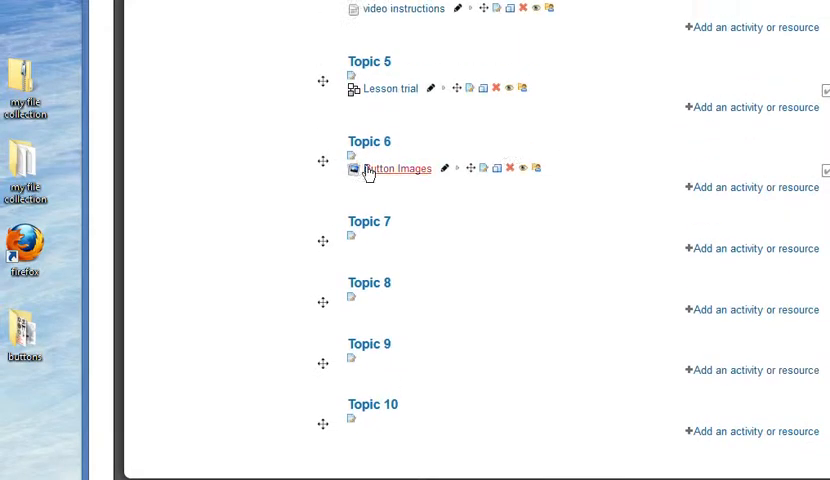
pyautogui.moveTo(397, 168)
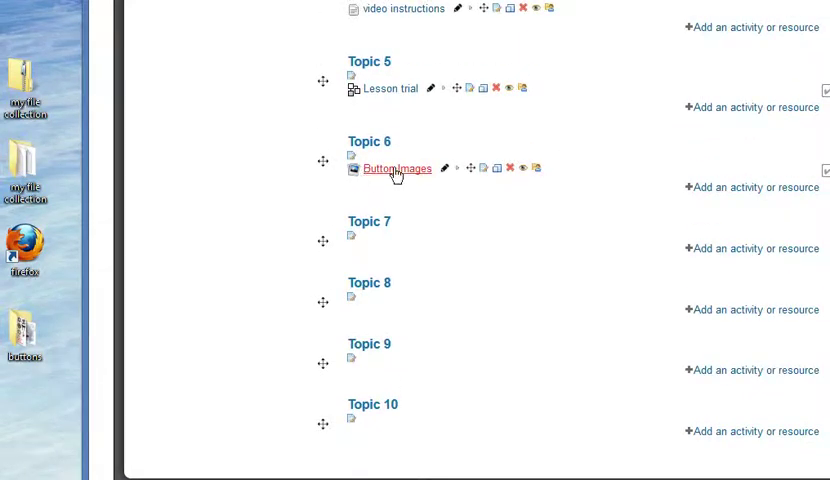
pyautogui.moveTo(410, 195)
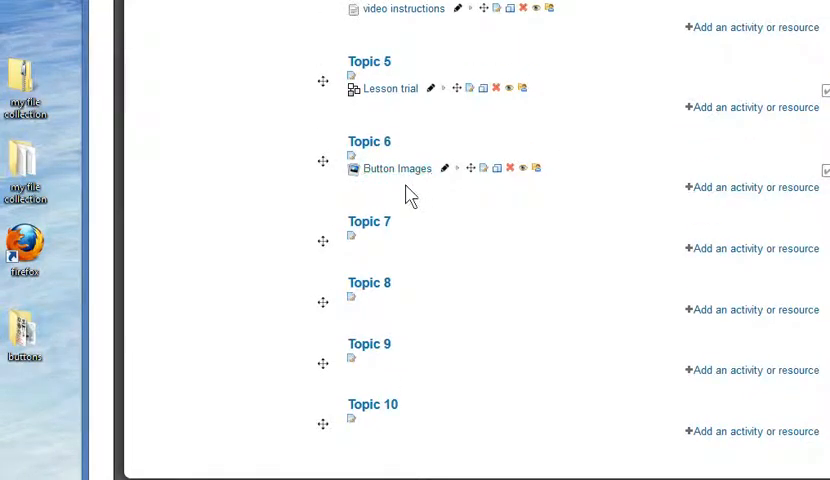
pyautogui.moveTo(388, 174)
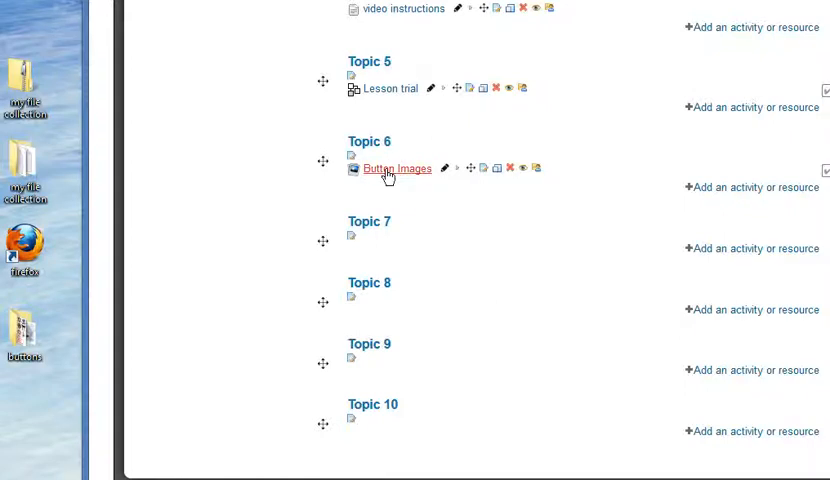
# Open the Button Images link under Topic 6.
pyautogui.click(396, 168)
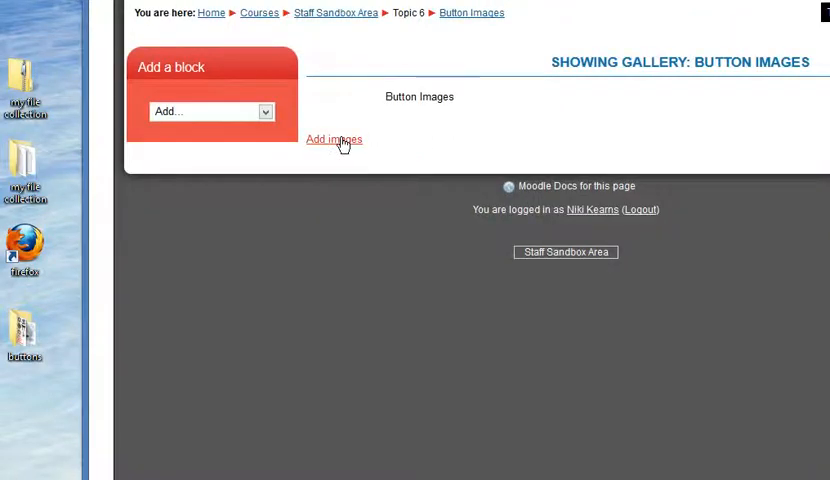
pyautogui.moveTo(38, 332)
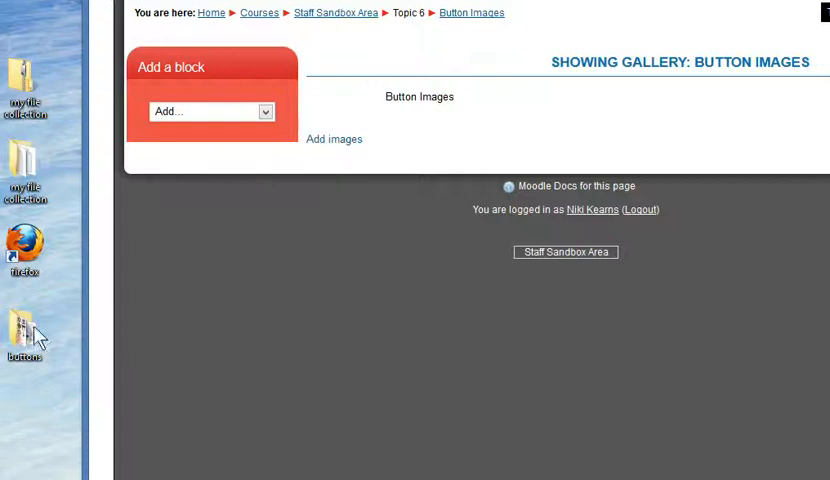
pyautogui.moveTo(52, 327)
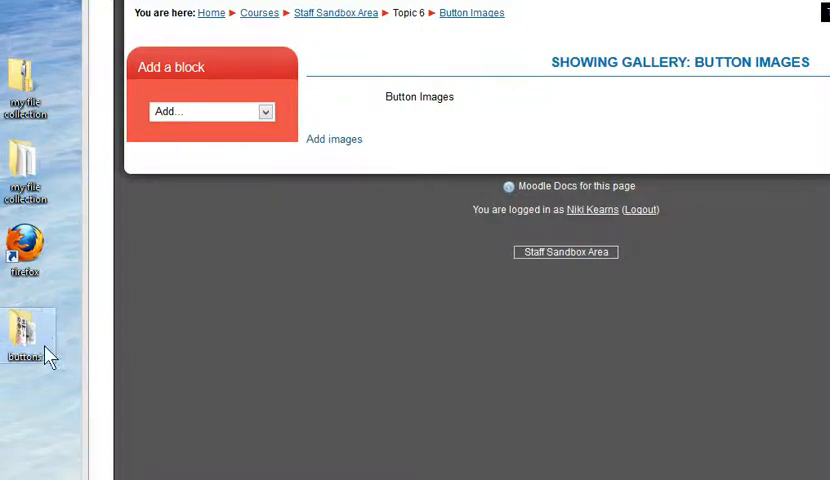
pyautogui.moveTo(42, 357)
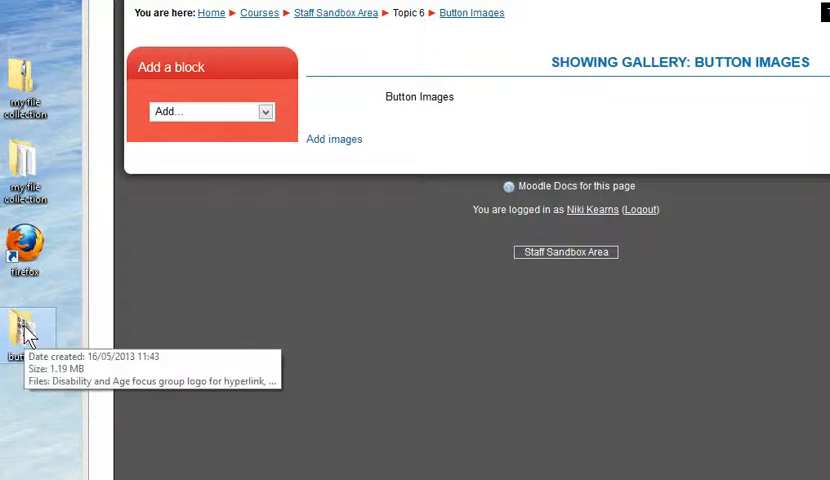
# Send the desktop buttons folder to a compressed (zipped) folder.
pyautogui.rightClick(26, 330)
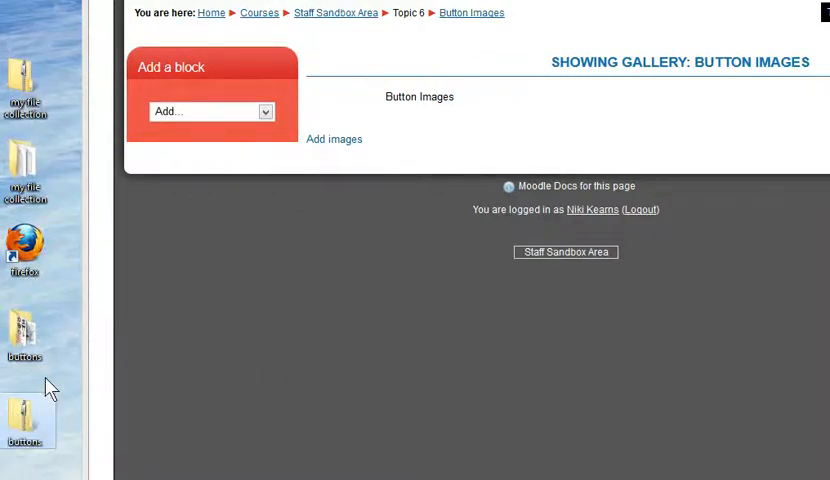
pyautogui.moveTo(40, 413)
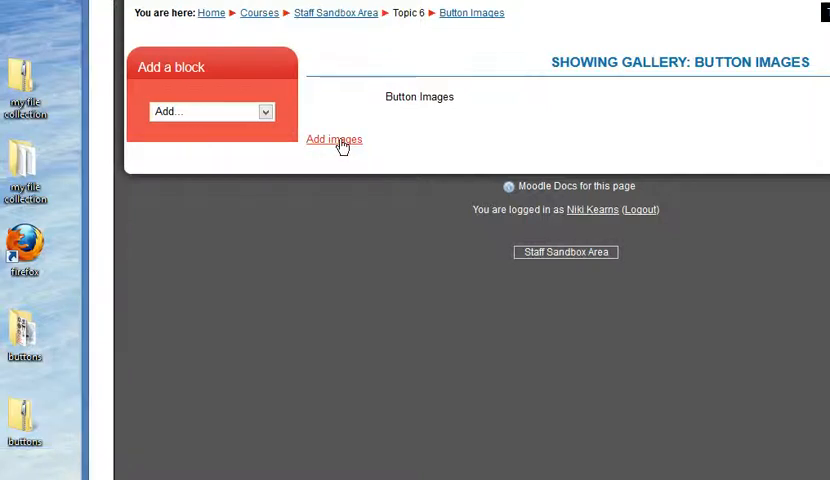
# Open the Add images upload form for the Button Images gallery.
pyautogui.click(334, 139)
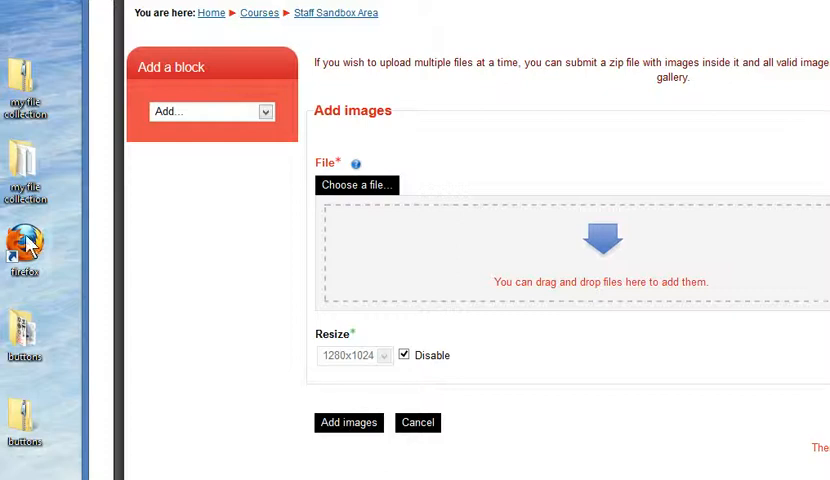
pyautogui.moveTo(193, 255)
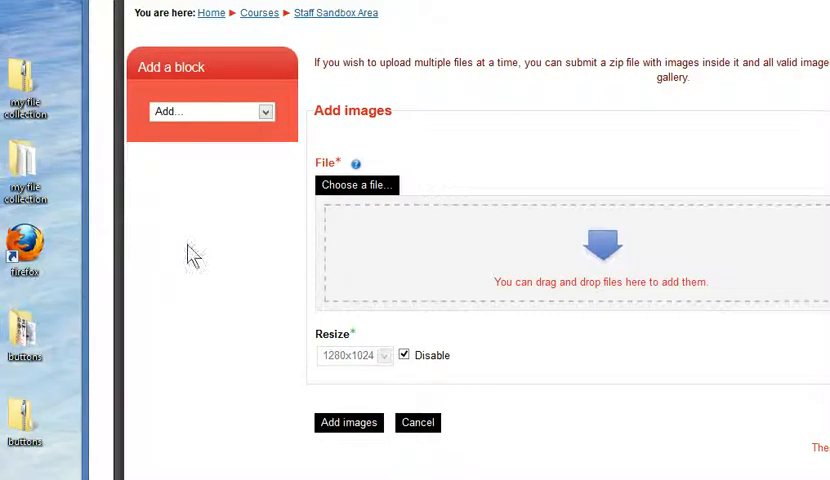
pyautogui.moveTo(560, 234)
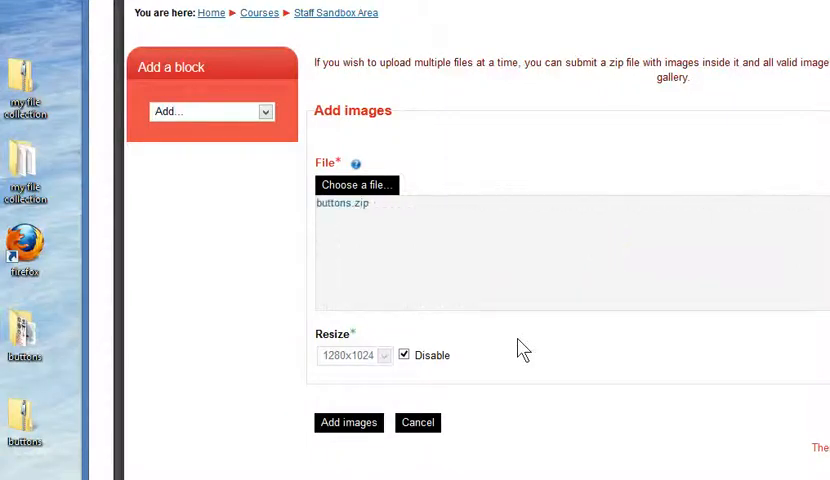
# Submit the Add images form to upload the buttons.zip images.
pyautogui.click(348, 422)
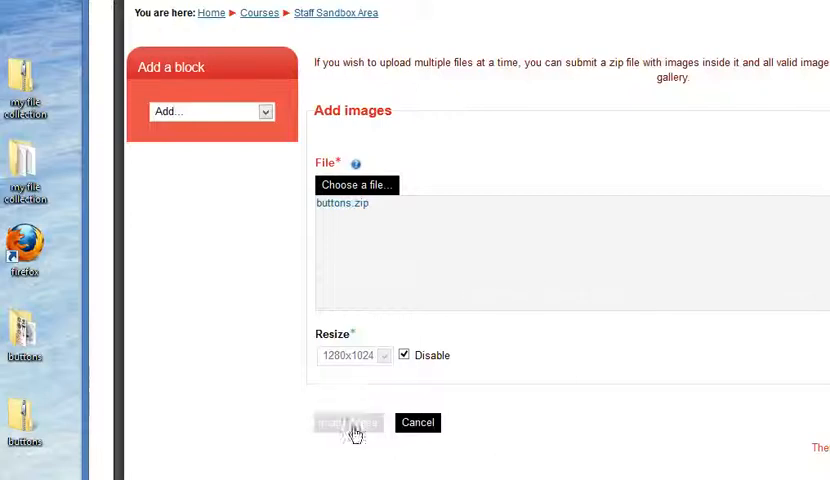
pyautogui.moveTo(342, 430)
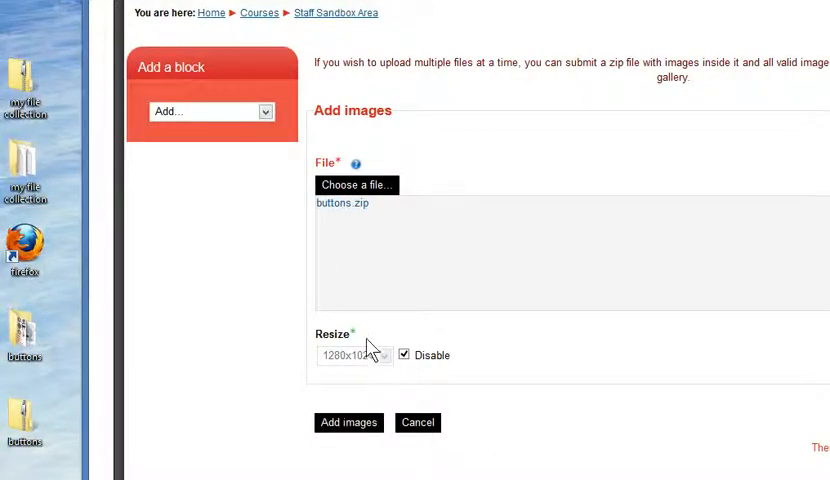
pyautogui.click(348, 422)
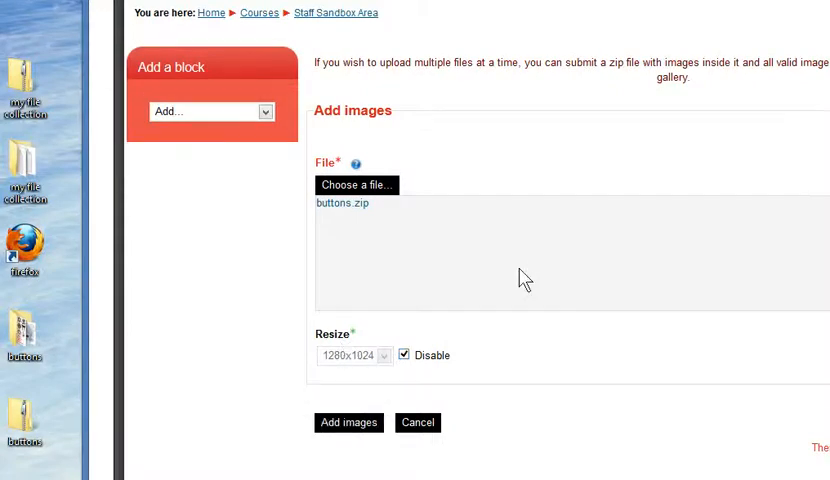
pyautogui.click(348, 422)
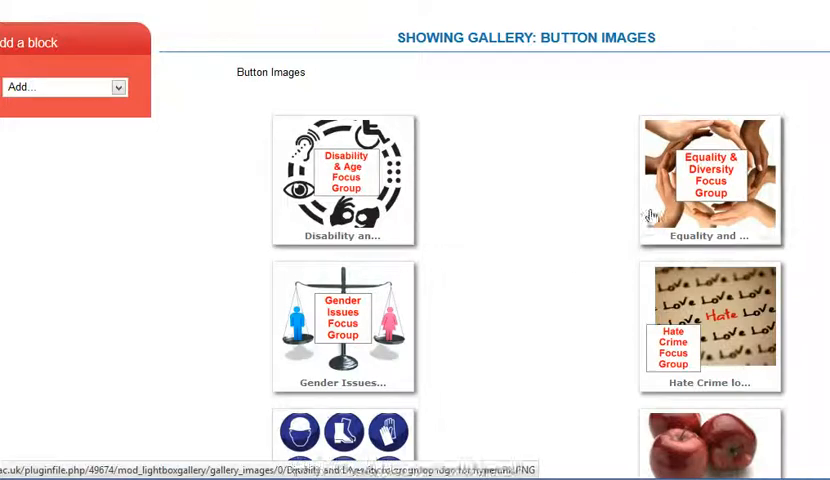
pyautogui.scroll(-3)
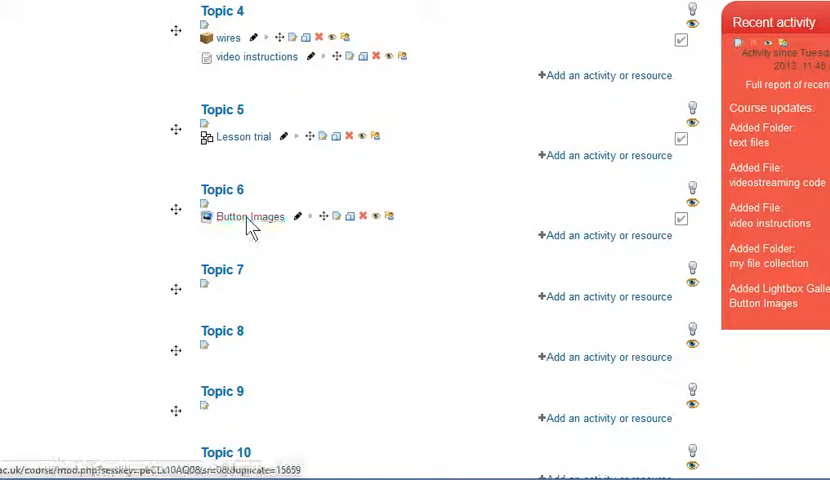
pyautogui.click(249, 216)
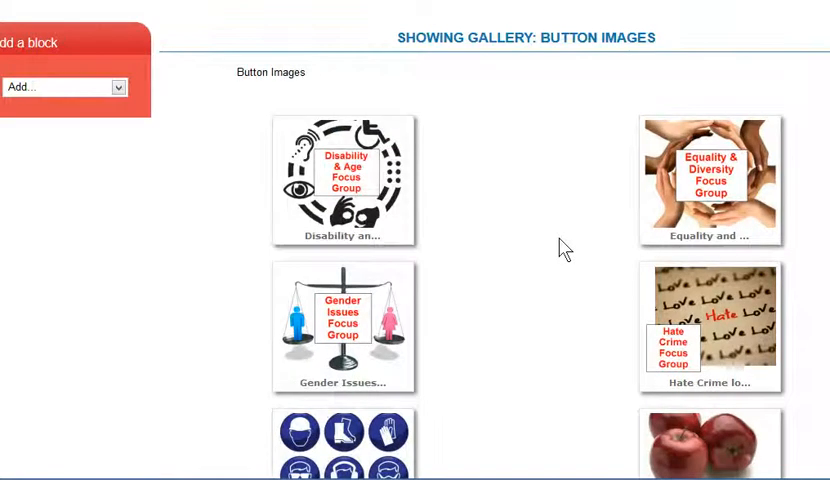